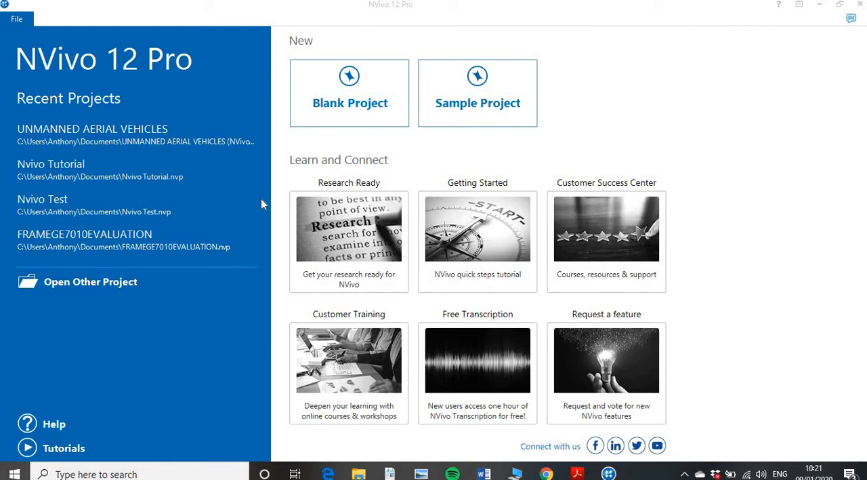
Start a new Blank Project from the NVivo start screen.
left_click(350, 93)
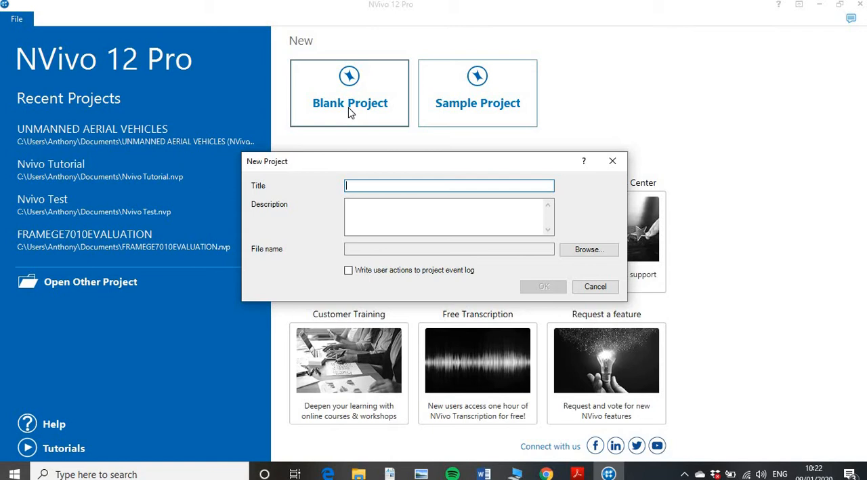
Name the project 'Tutorial for Nvivo' with the same description and confirm its creation.
type("Tutorial for Nvivo")
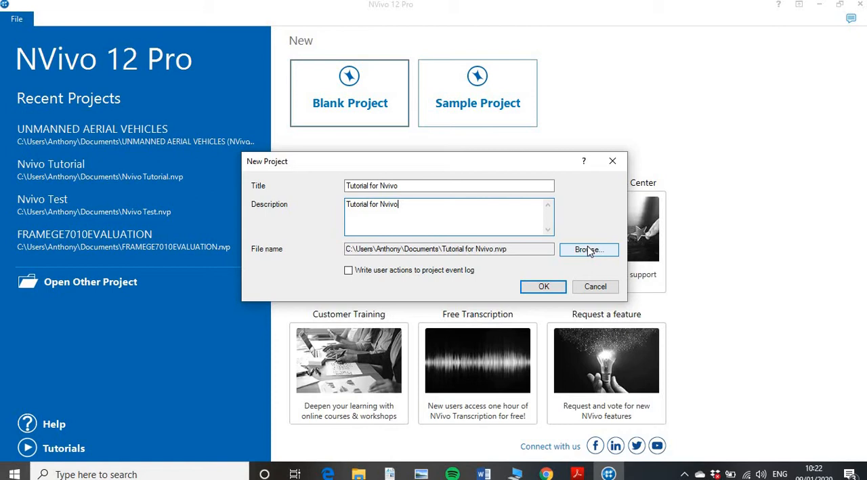
mouse_move(543, 286)
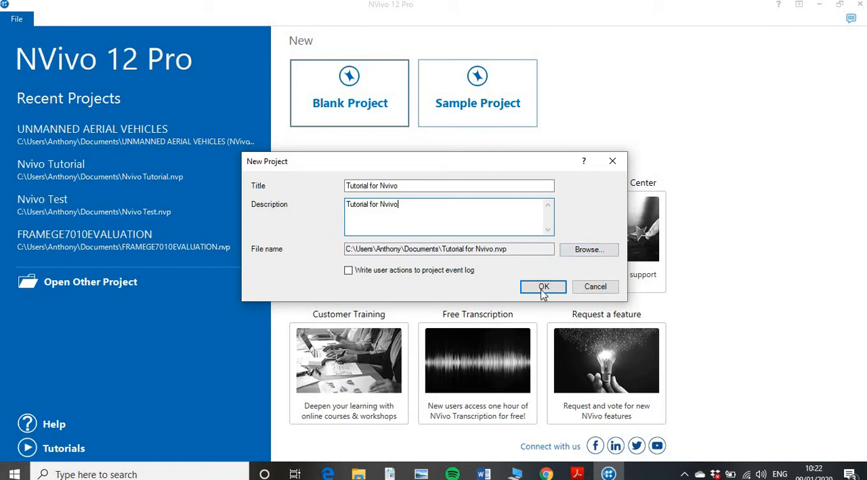
left_click(543, 286)
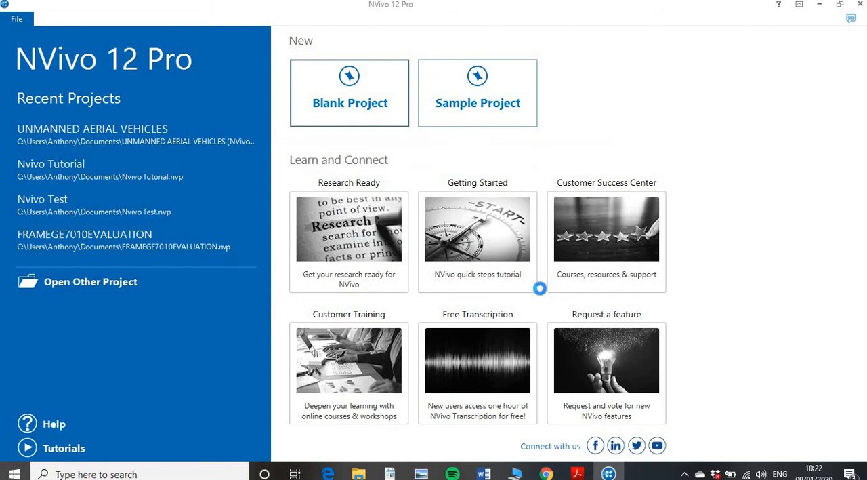
Dismiss the cookie banner and close the Quick Start Steps page, leaving the empty Files list.
left_click(50, 163)
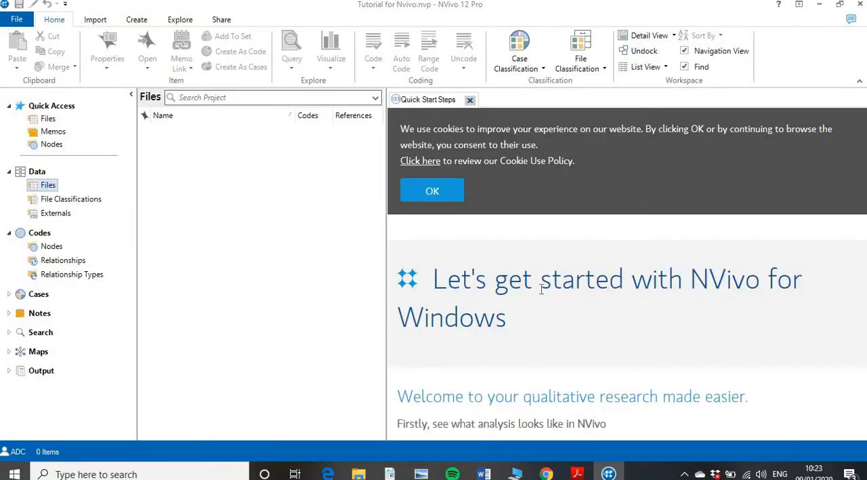
mouse_move(542, 294)
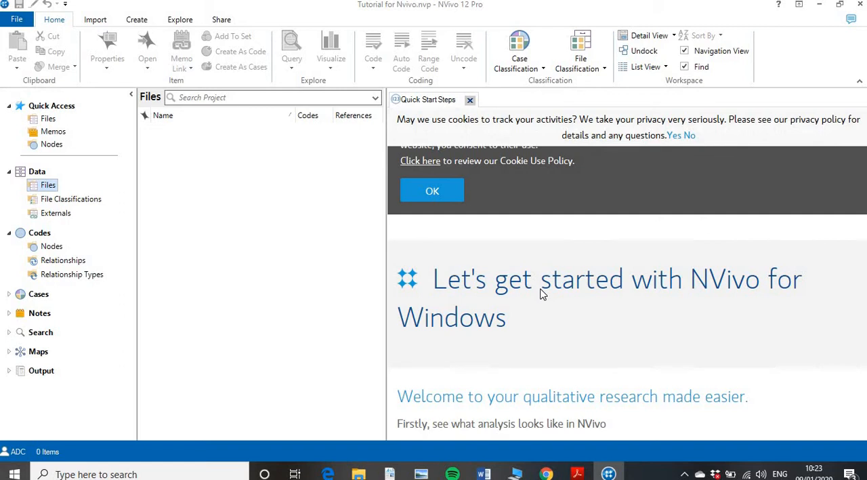
mouse_move(486, 133)
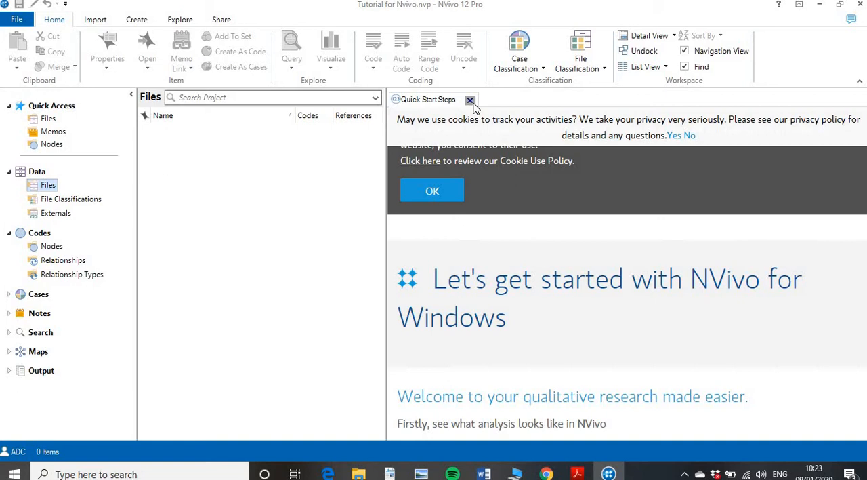
left_click(469, 100)
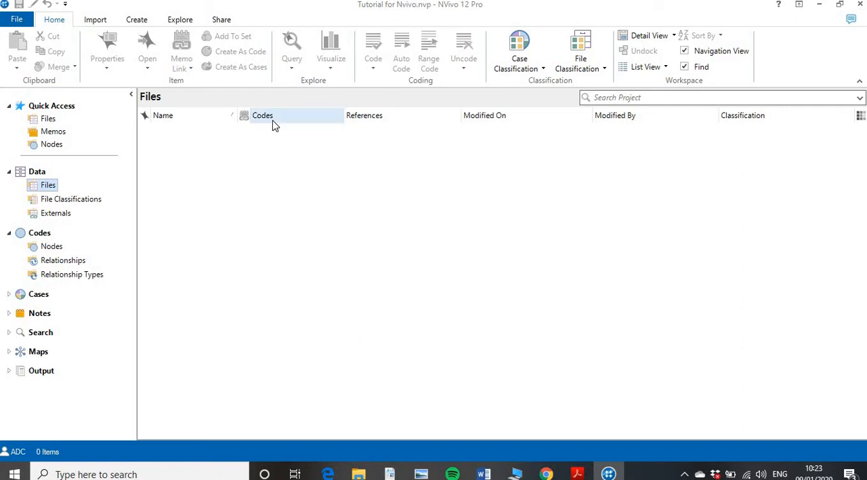
mouse_move(95, 19)
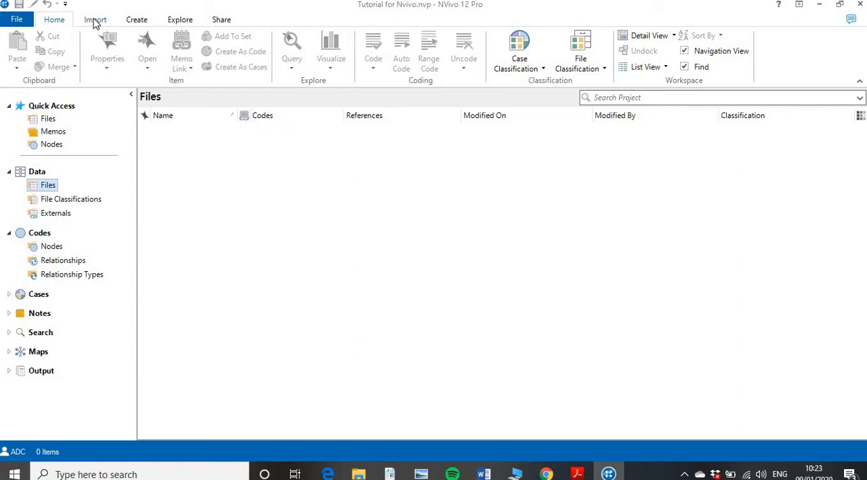
Show the Import ribbon with its file, survey, bibliography and notes options.
left_click(95, 19)
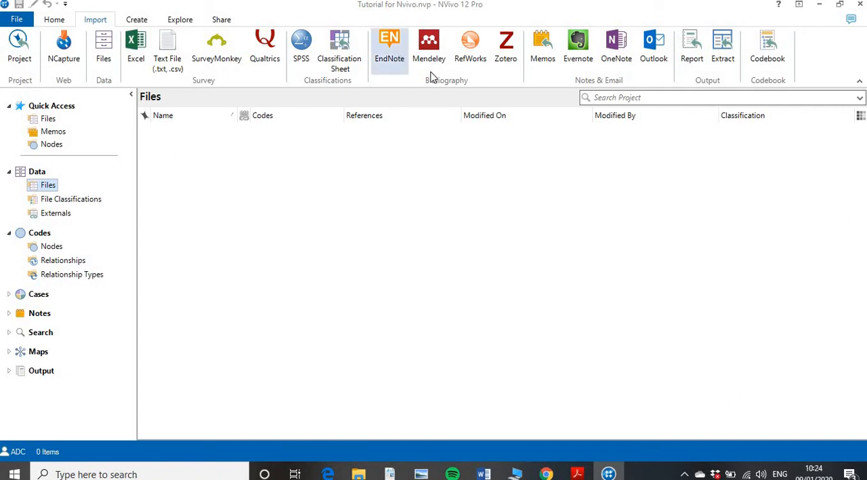
mouse_move(429, 44)
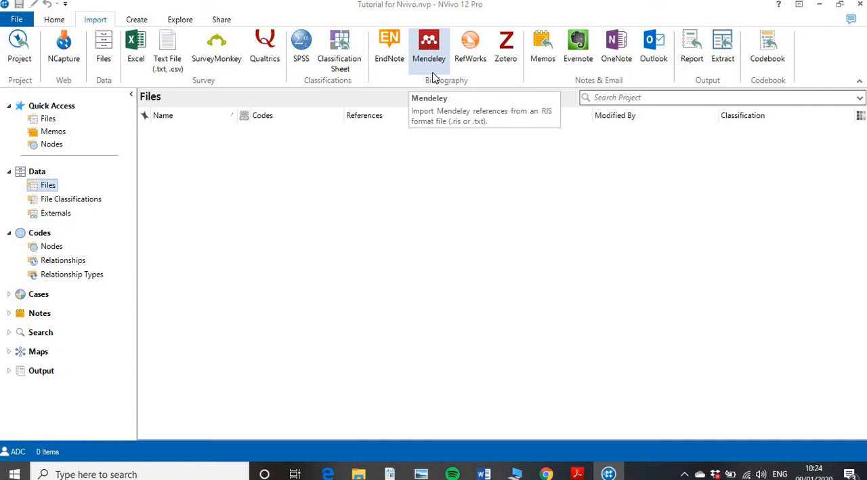
mouse_move(567, 45)
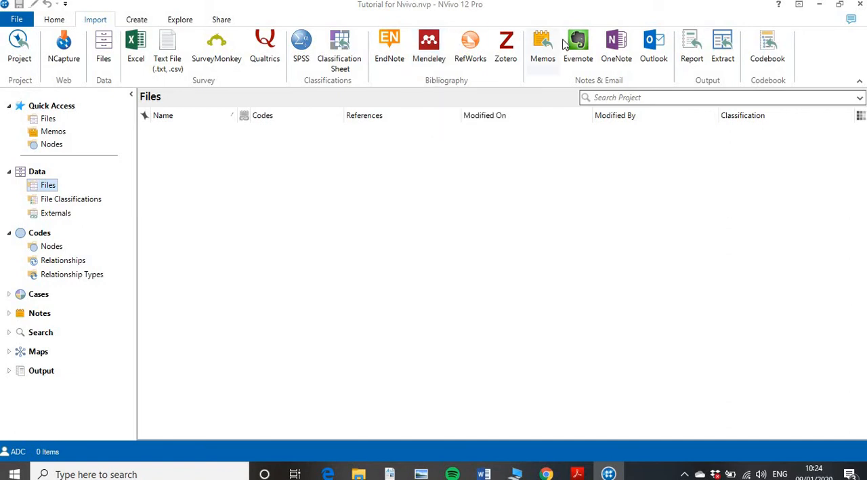
mouse_move(577, 43)
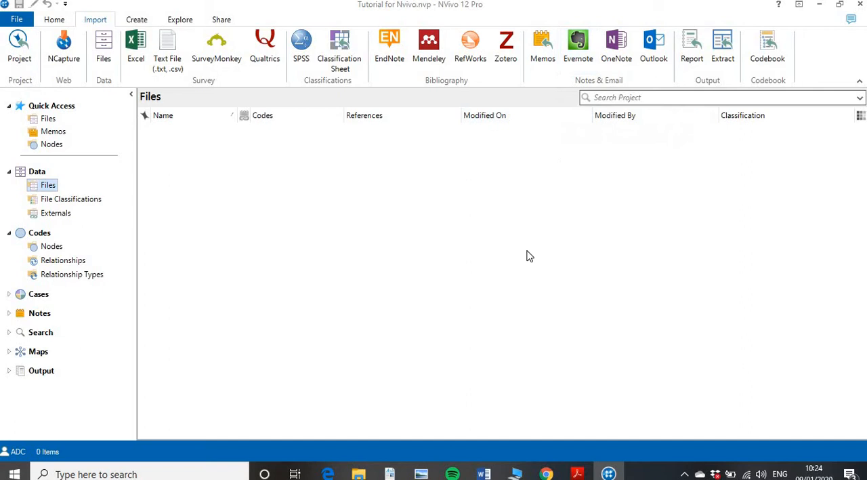
mouse_move(556, 145)
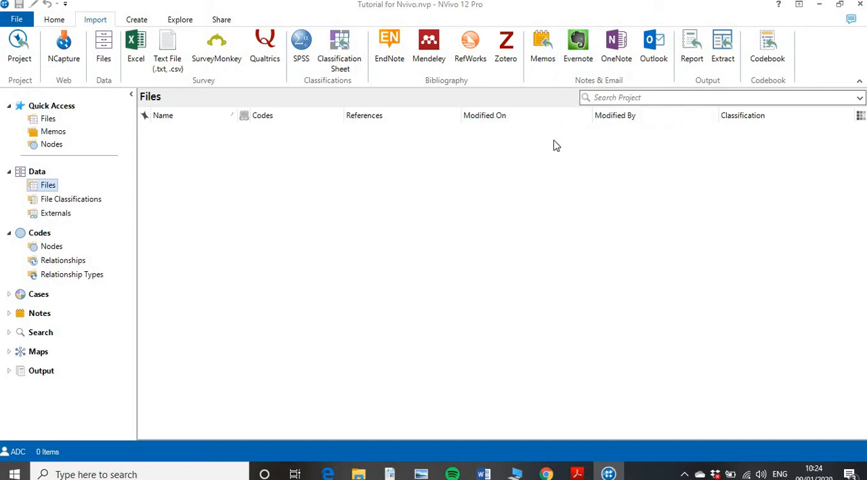
mouse_move(532, 242)
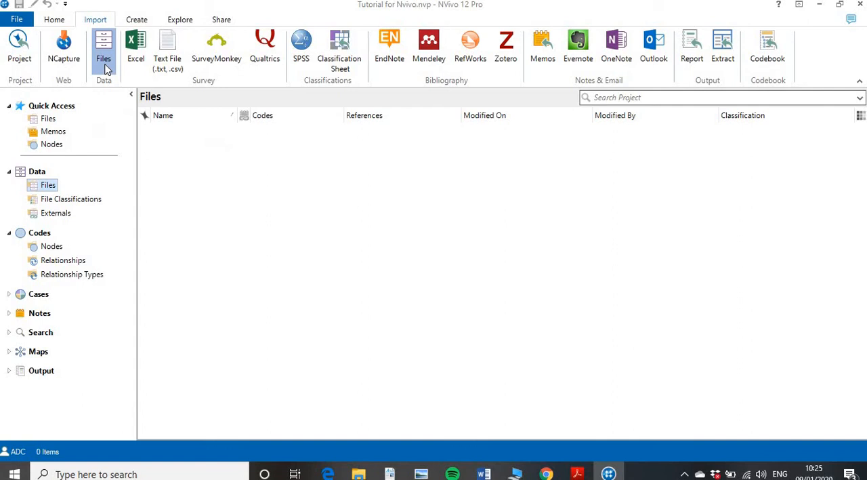
left_click(103, 48)
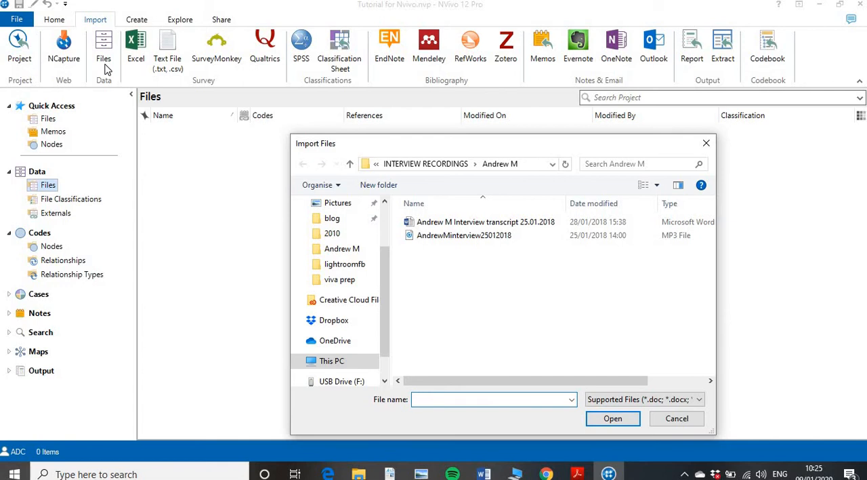
left_click(491, 398)
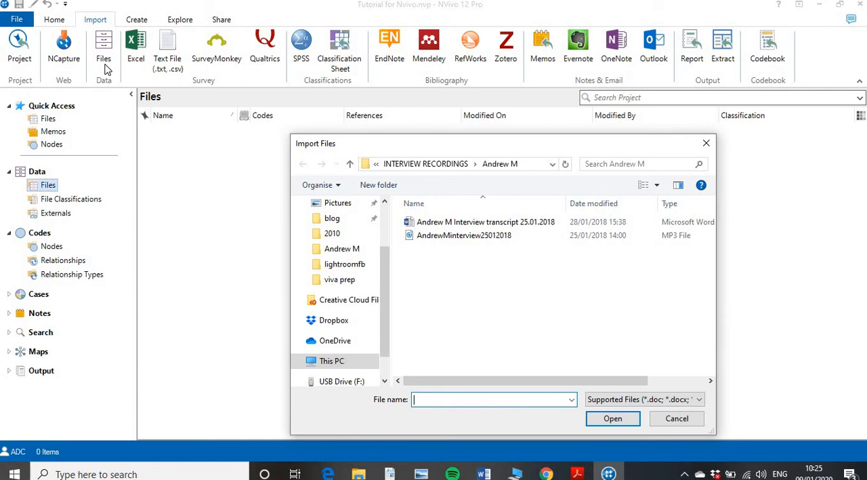
left_click(463, 236)
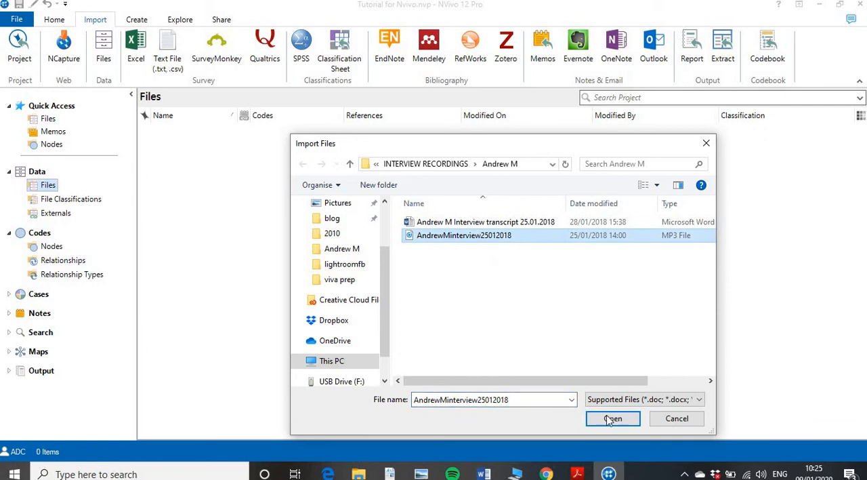
left_click(613, 418)
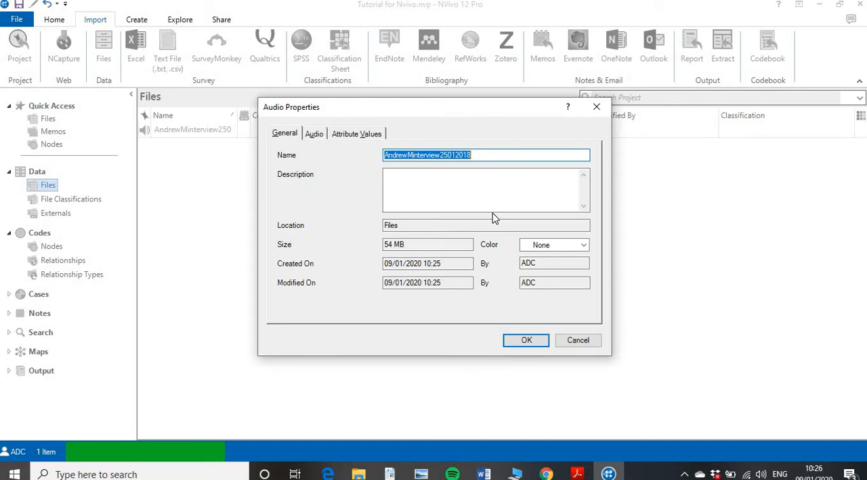
Rename the audio to 'Test' with description 'Test audio 1', check its Audio details, and save.
key("Delete")
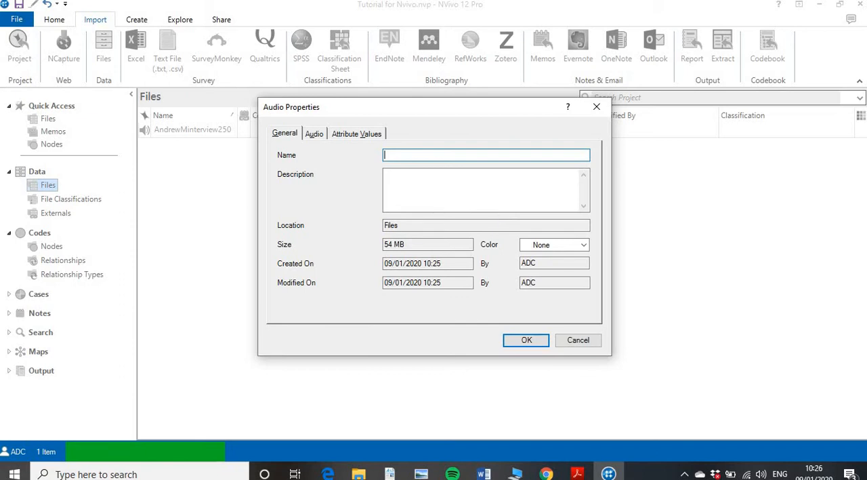
type("Test")
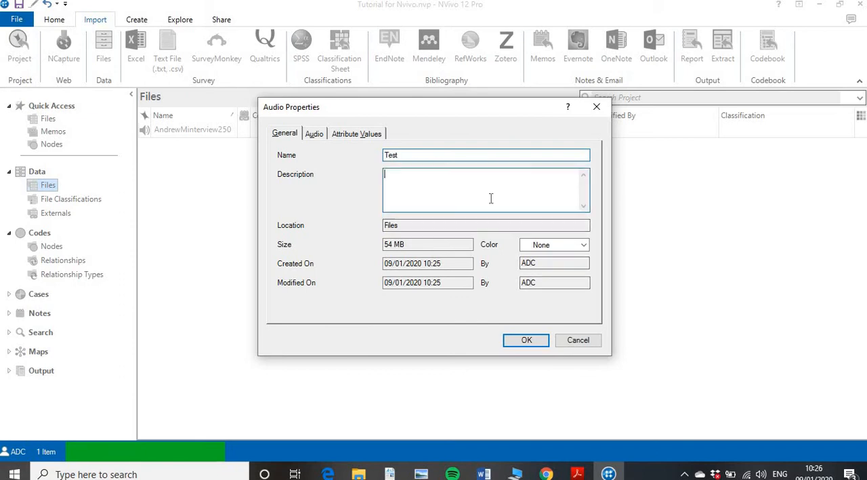
type("Test")
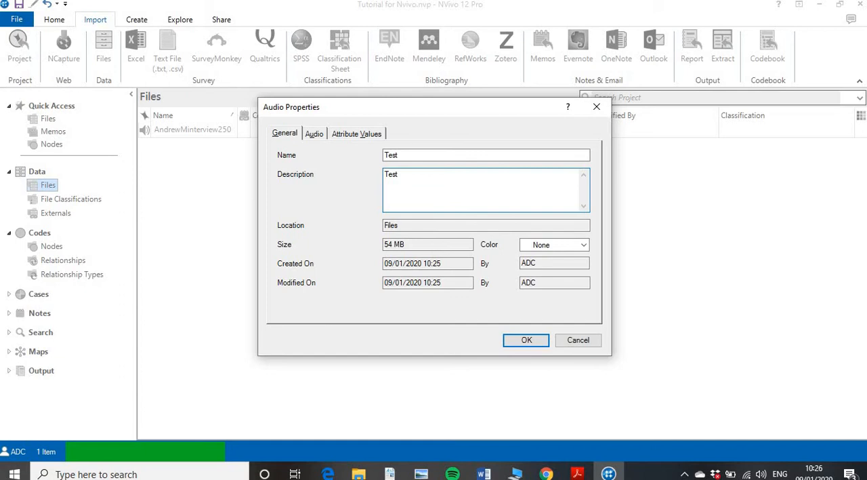
type("audio")
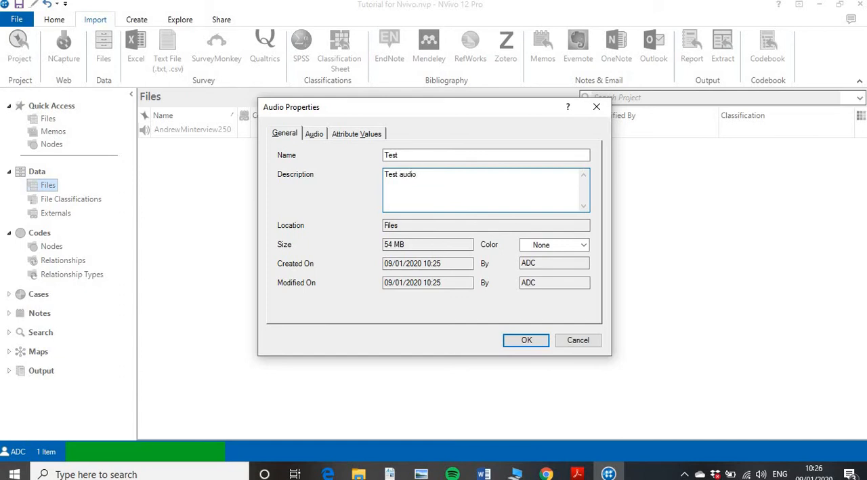
type("1")
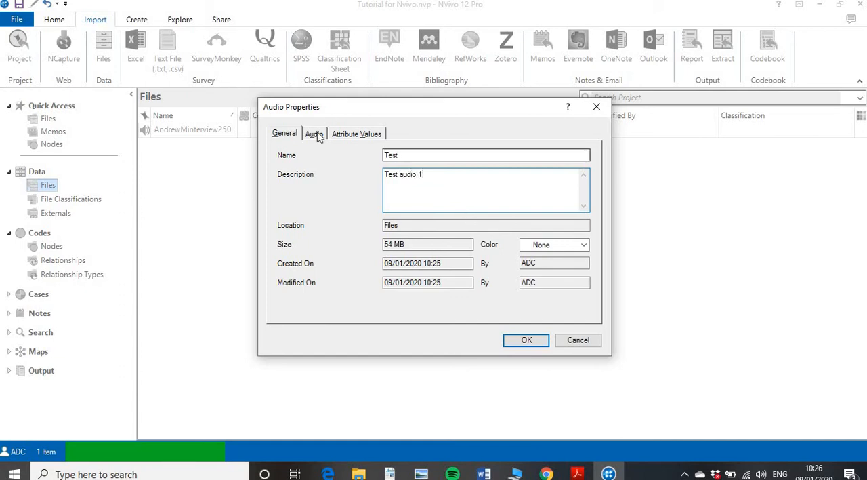
left_click(314, 133)
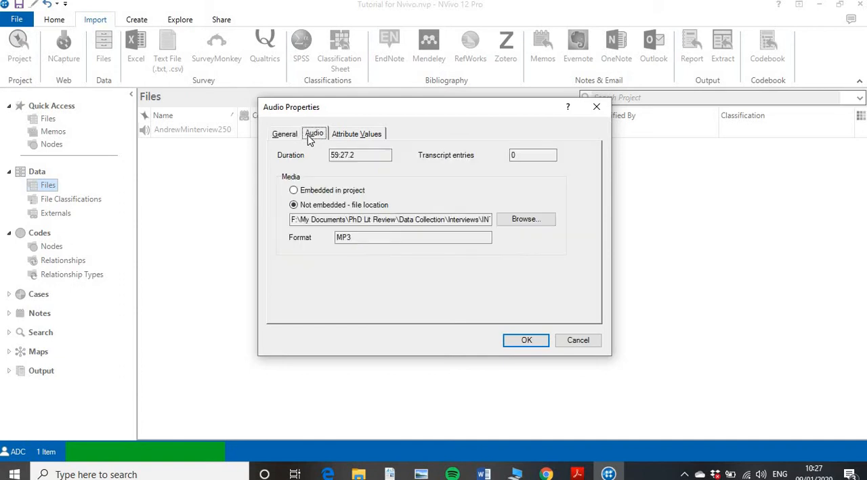
mouse_move(293, 139)
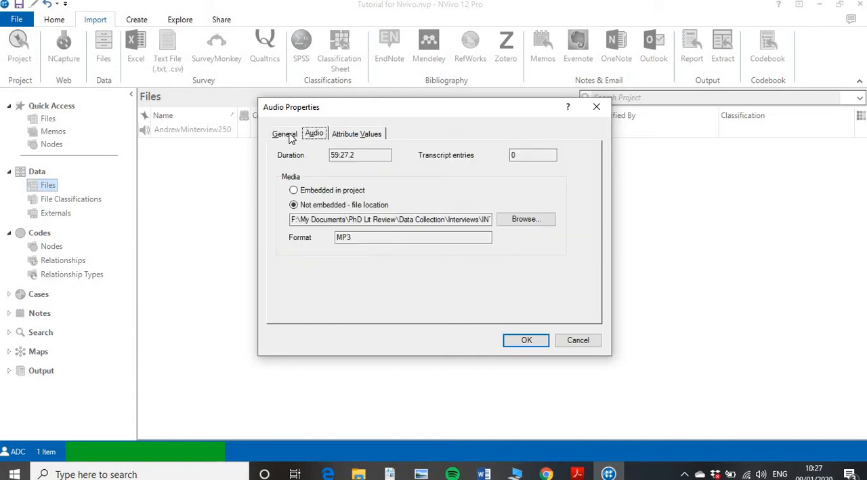
left_click(285, 133)
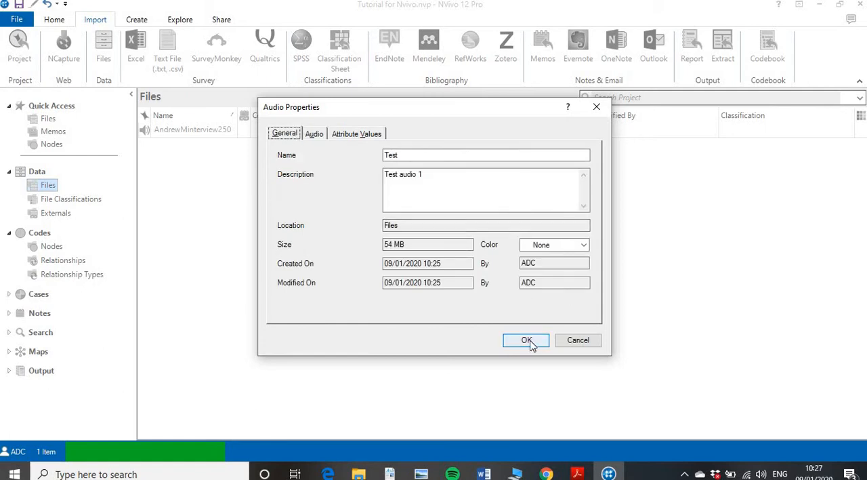
left_click(525, 339)
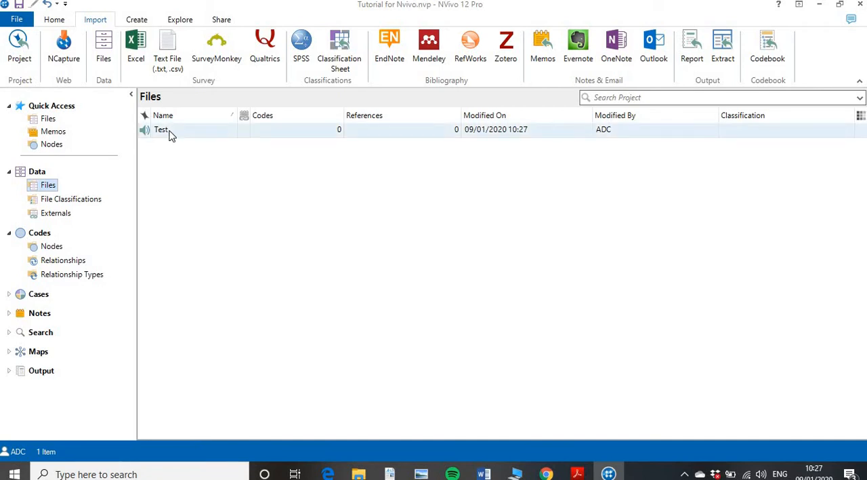
Open the Test audio file to its waveform and empty transcript table.
left_click(162, 130)
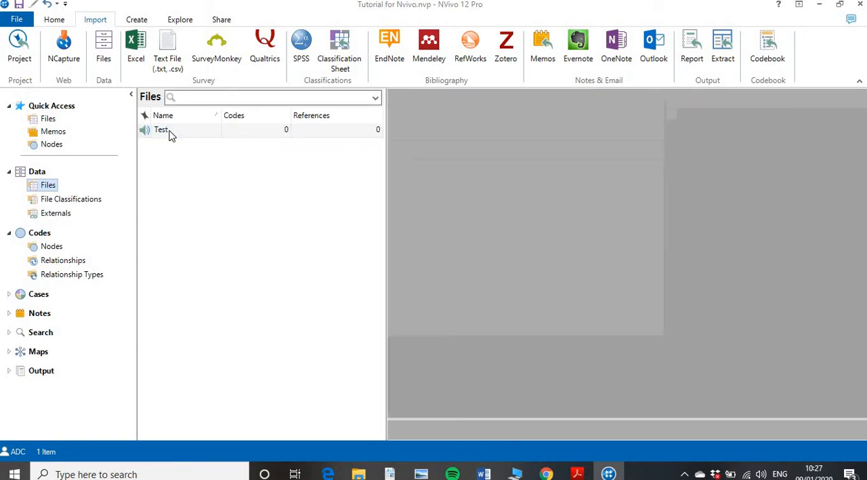
double_click(161, 130)
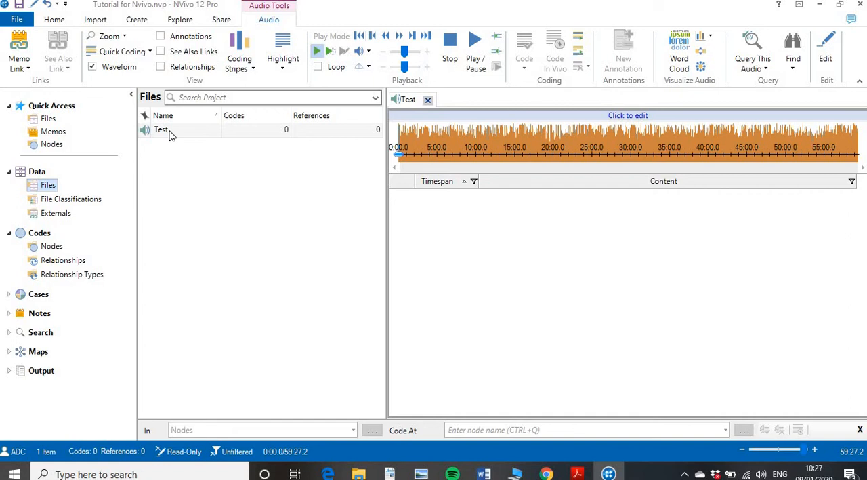
mouse_move(170, 132)
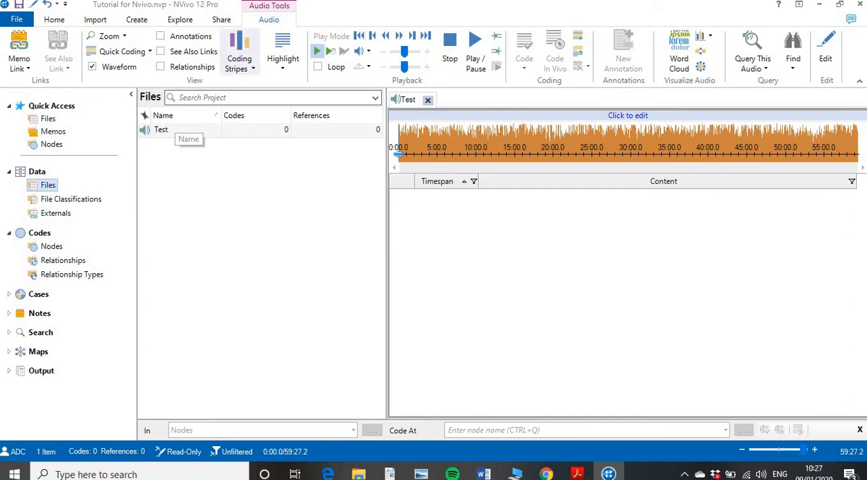
mouse_move(431, 160)
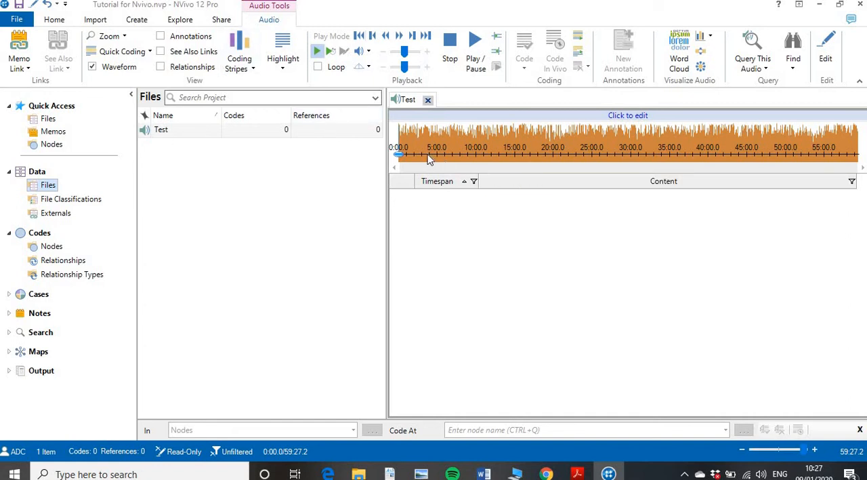
mouse_move(725, 170)
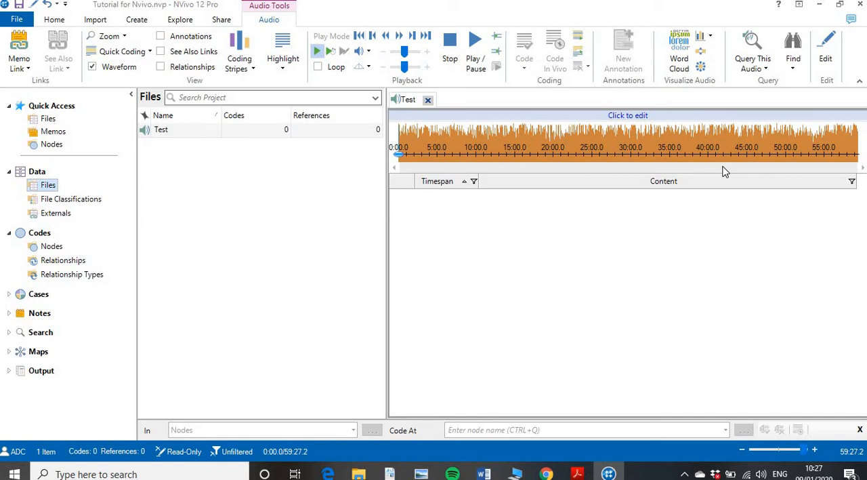
mouse_move(518, 34)
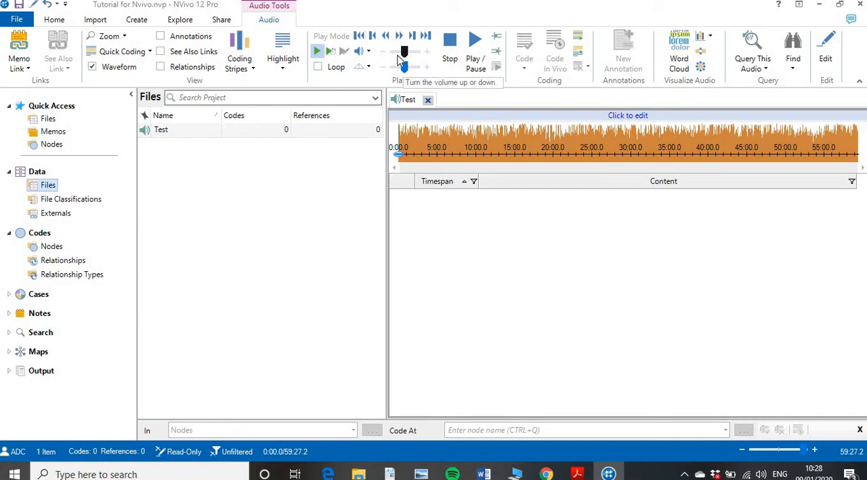
mouse_move(404, 66)
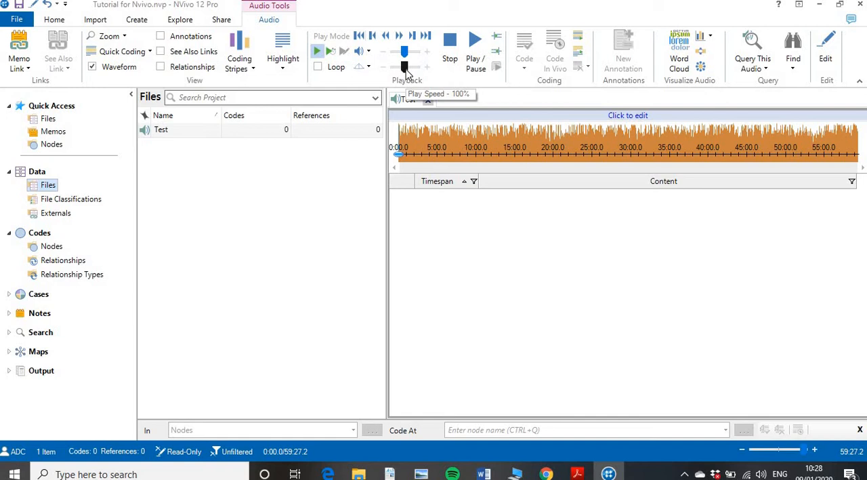
mouse_move(404, 68)
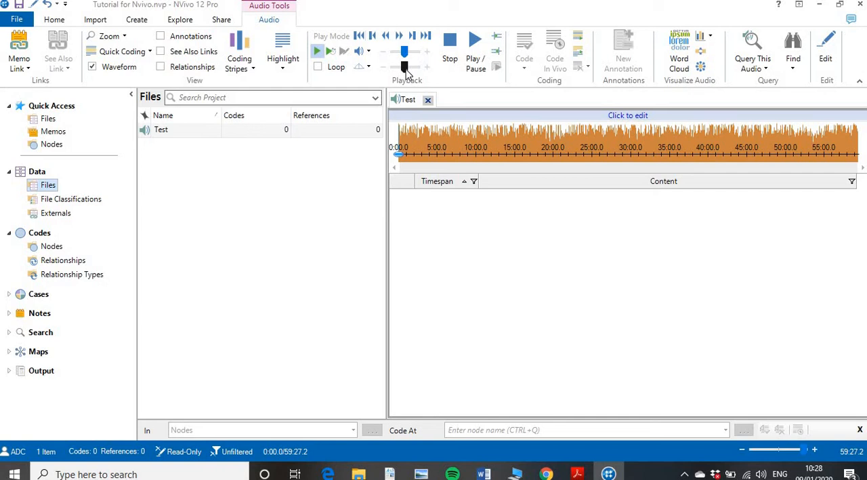
mouse_move(406, 75)
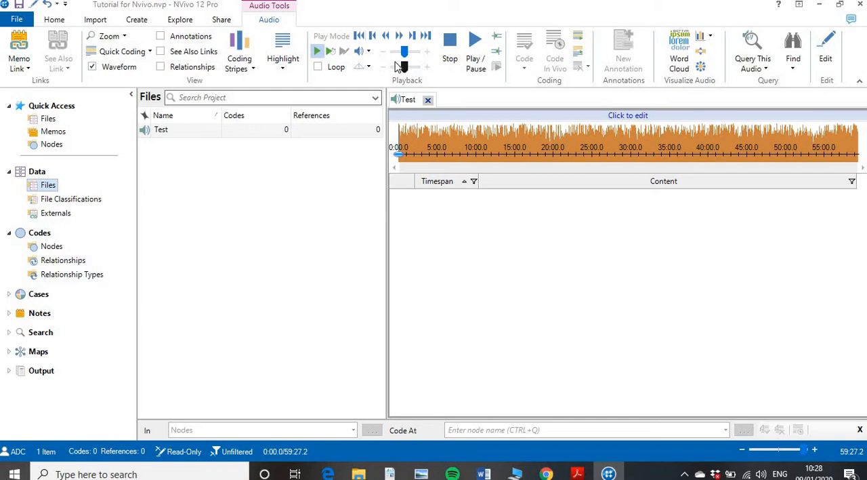
mouse_move(359, 36)
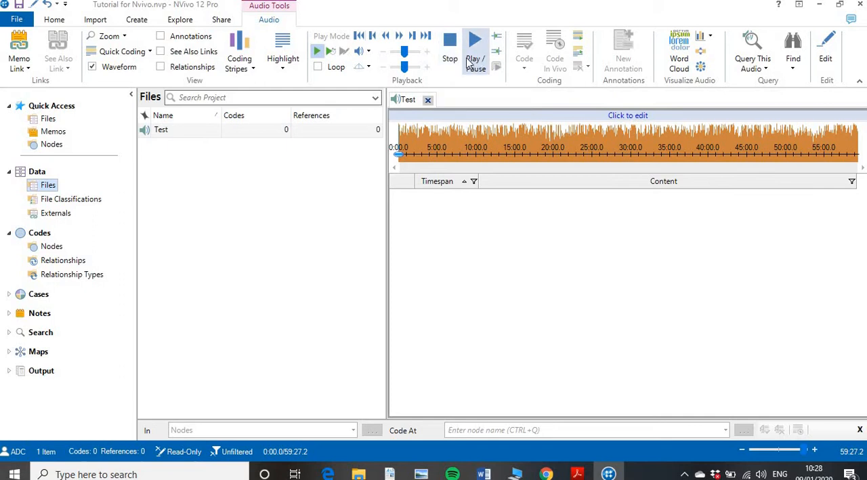
mouse_move(474, 48)
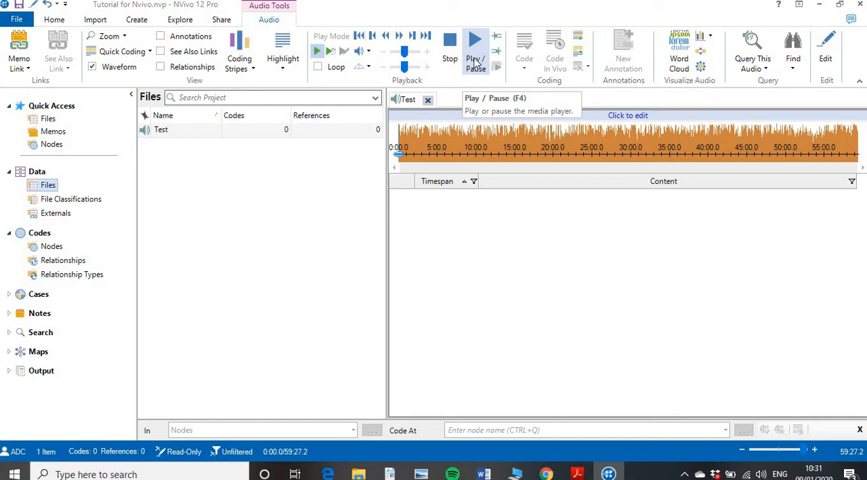
mouse_move(825, 51)
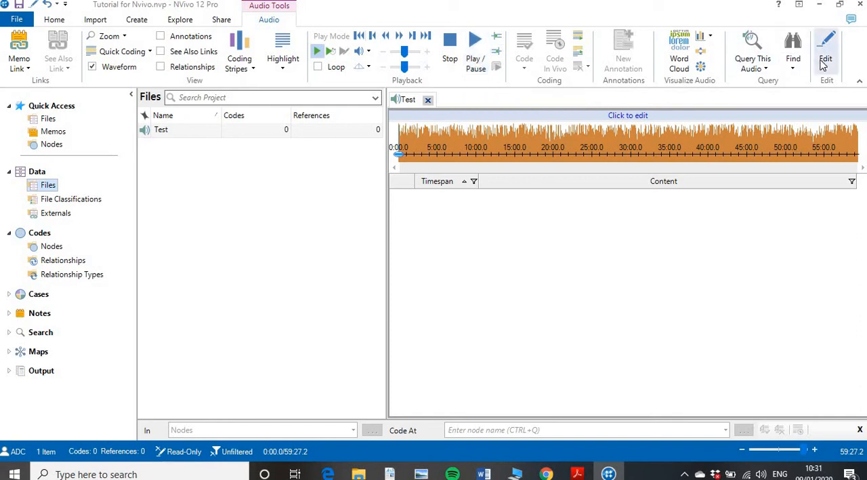
Switch the Test transcript to Edit mode and begin a new row's content and timespan.
left_click(827, 54)
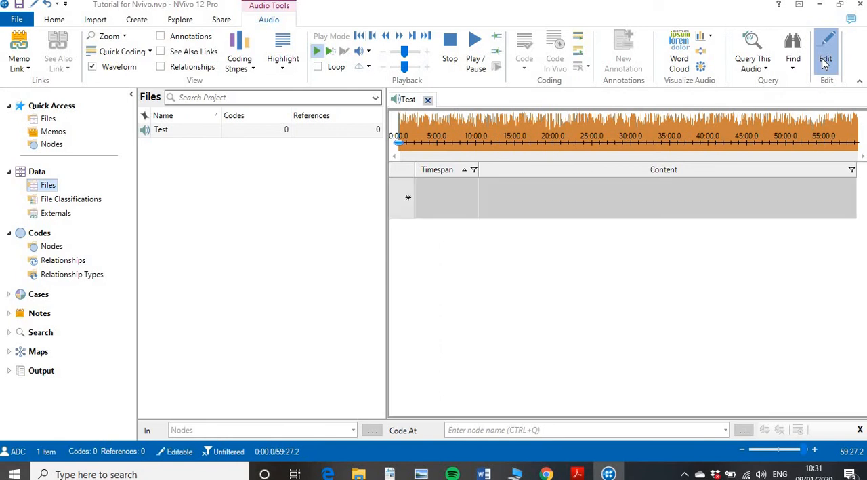
left_click(323, 19)
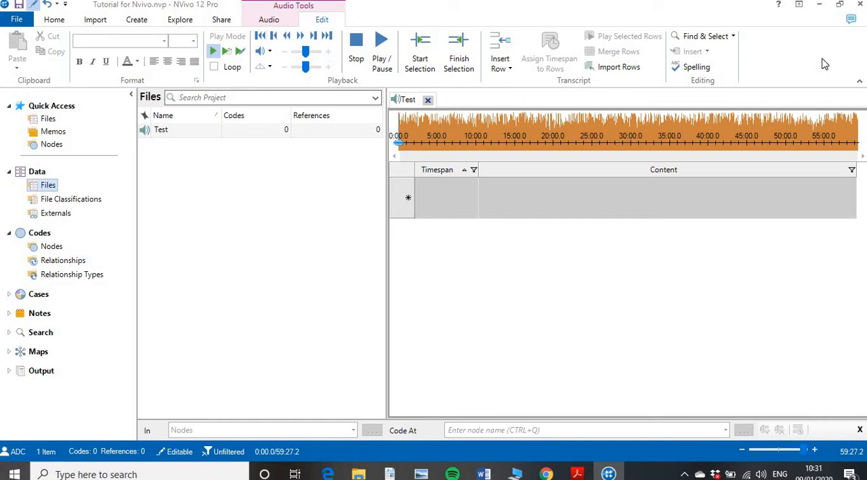
mouse_move(240, 51)
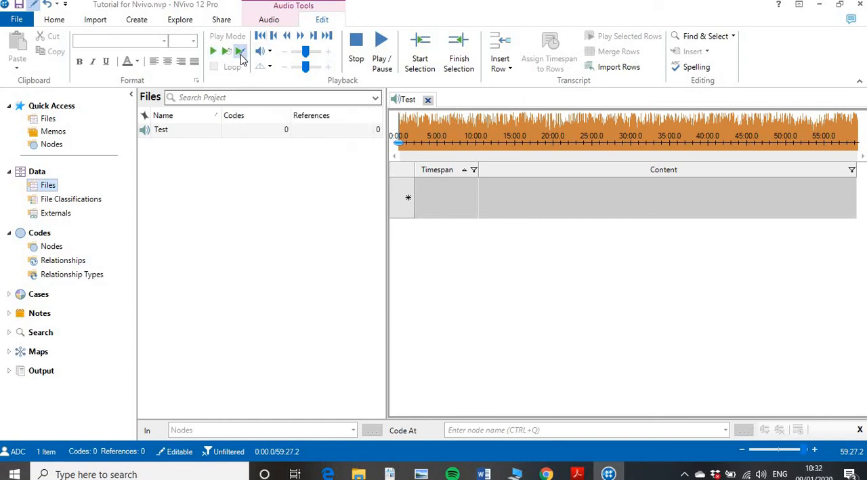
mouse_move(241, 52)
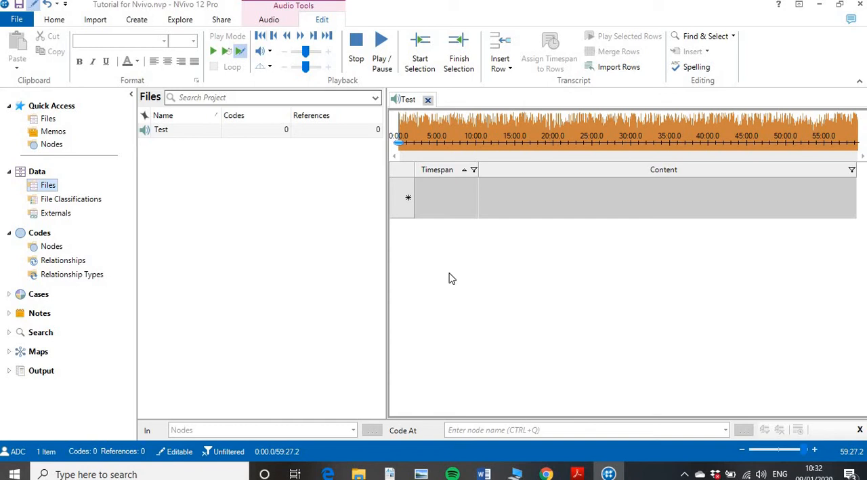
mouse_move(501, 242)
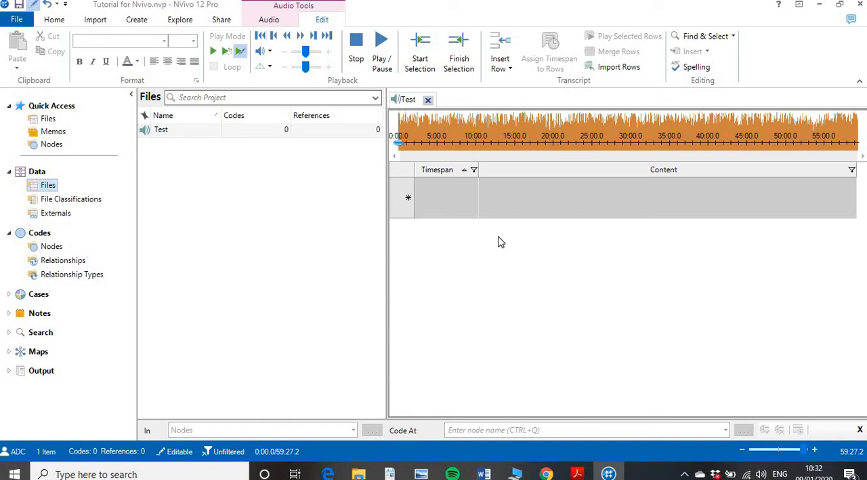
left_click(446, 198)
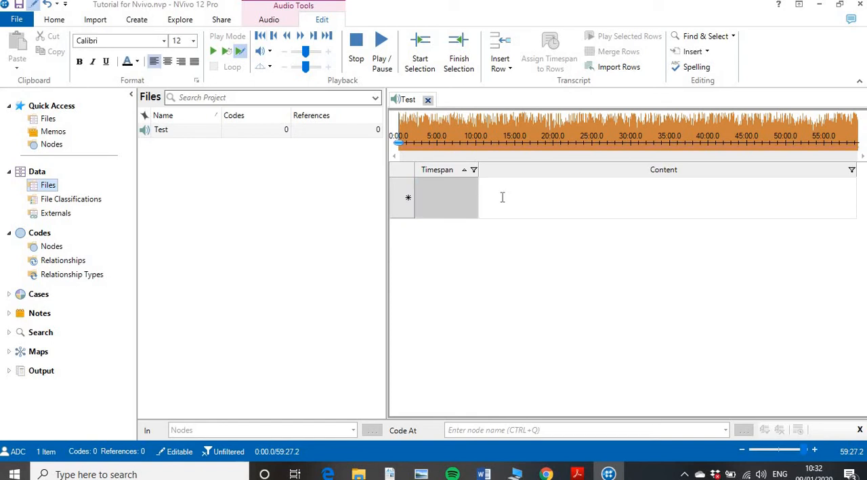
mouse_move(382, 43)
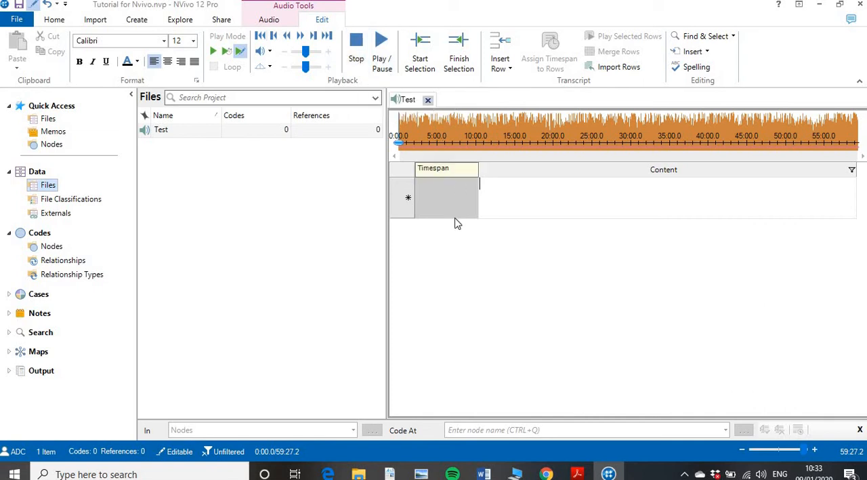
left_click(434, 169)
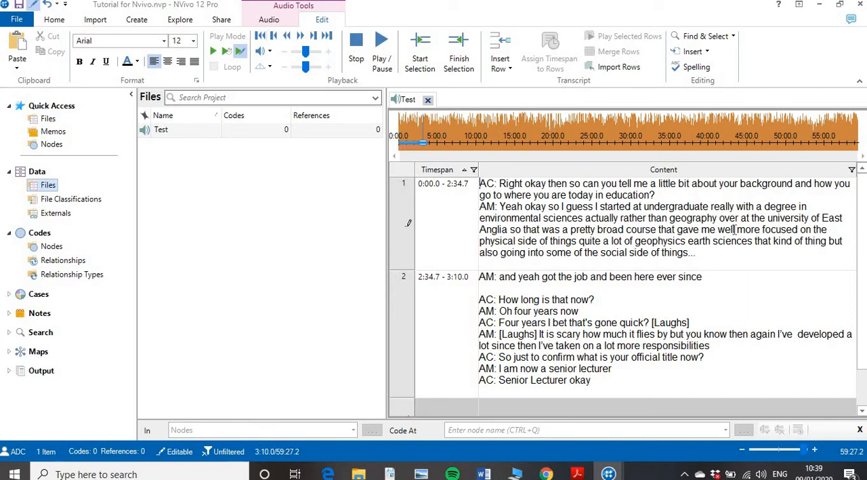
mouse_move(464, 197)
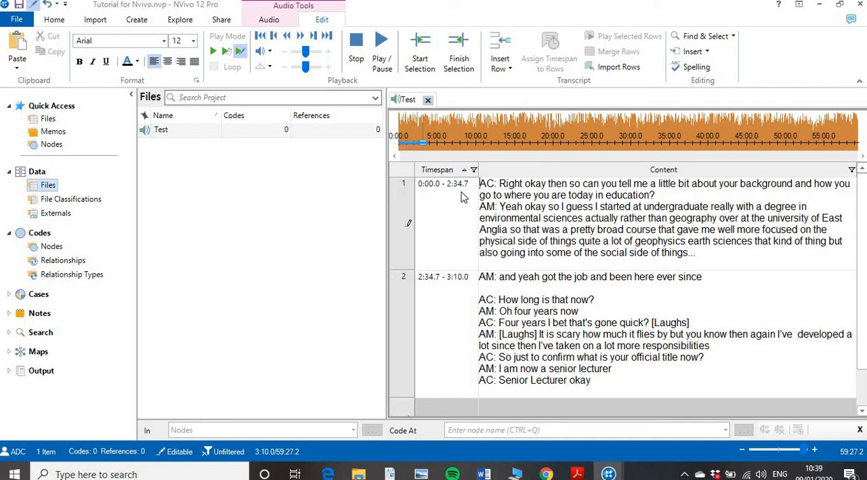
mouse_move(446, 209)
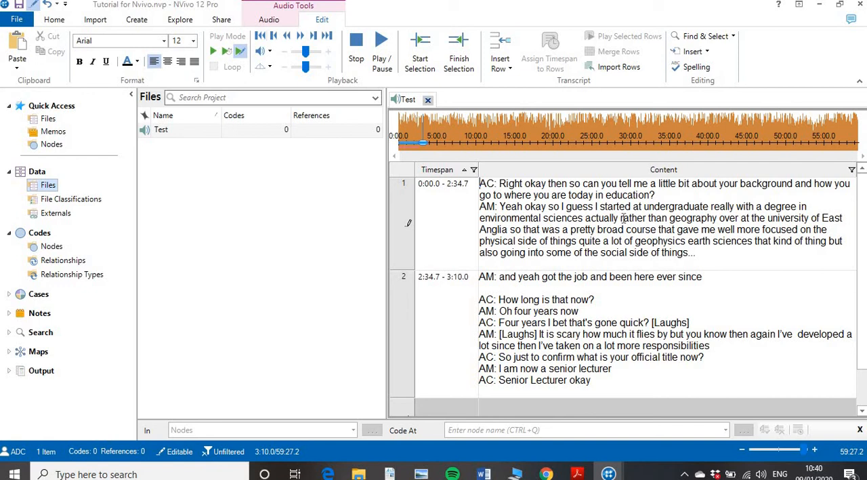
mouse_move(593, 280)
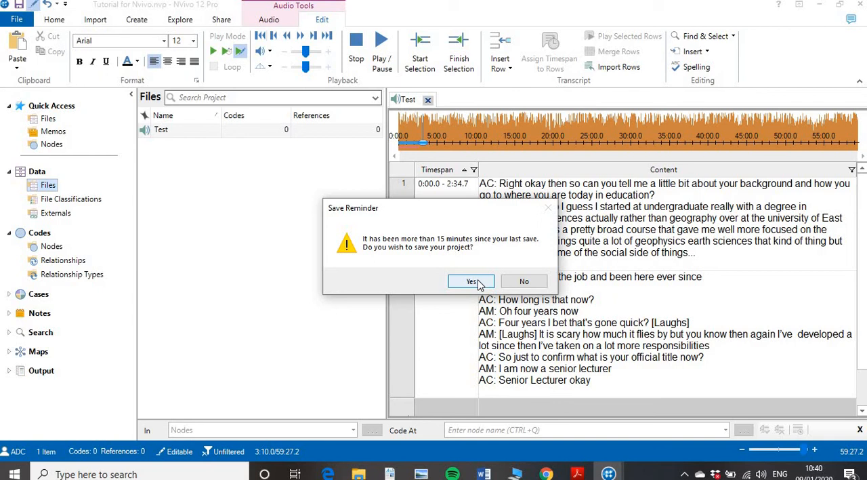
Save the project at the reminder and select the first transcript row's content.
left_click(472, 280)
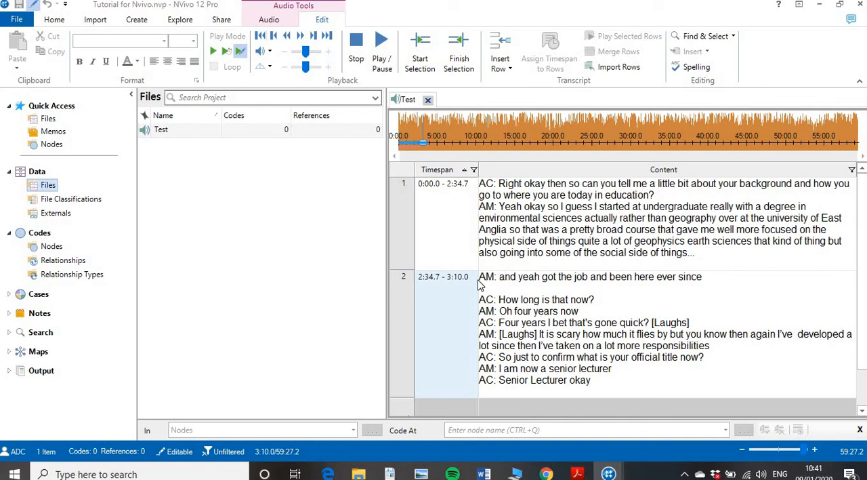
left_click(446, 225)
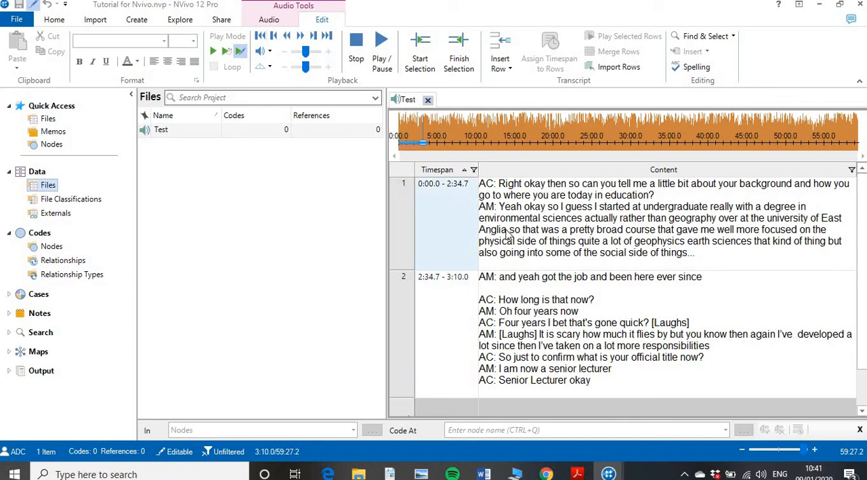
mouse_move(521, 254)
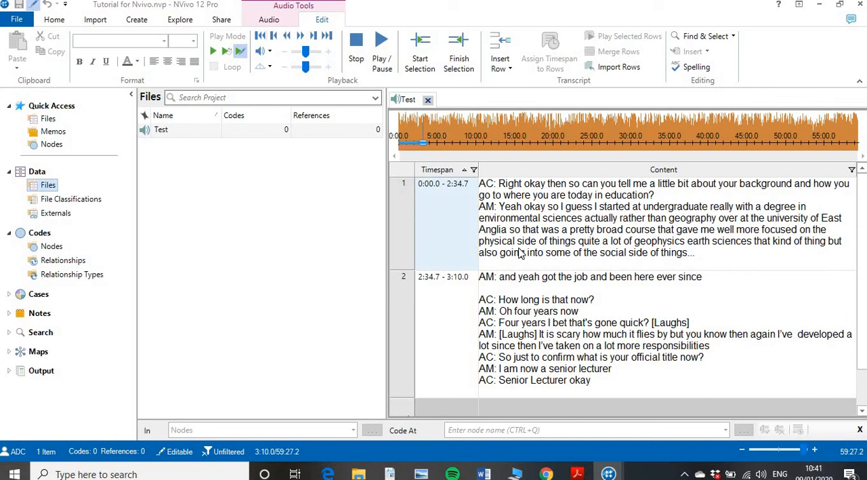
left_click(453, 203)
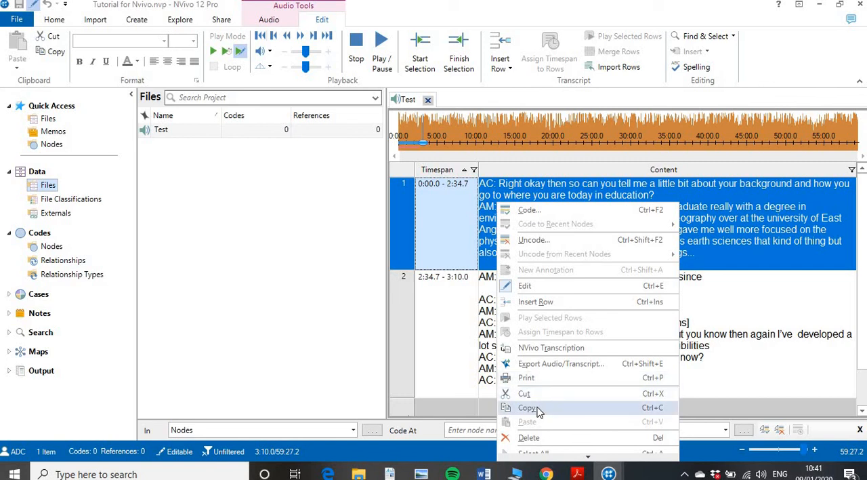
left_click(528, 407)
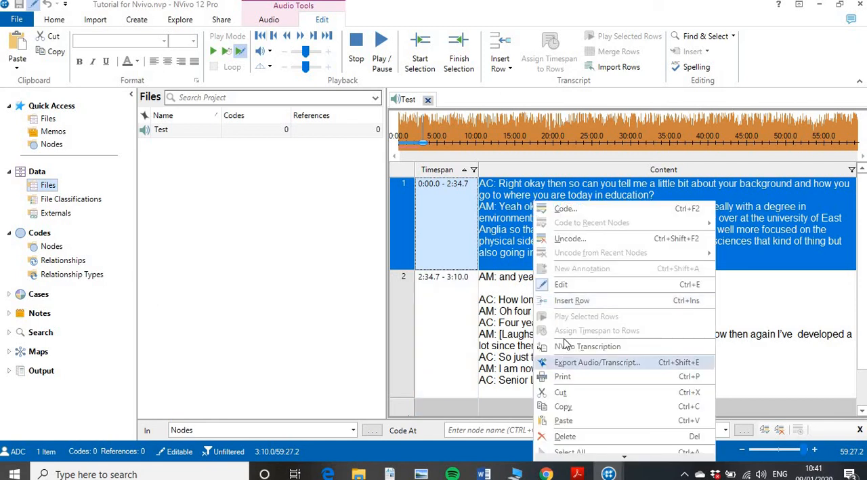
mouse_move(572, 431)
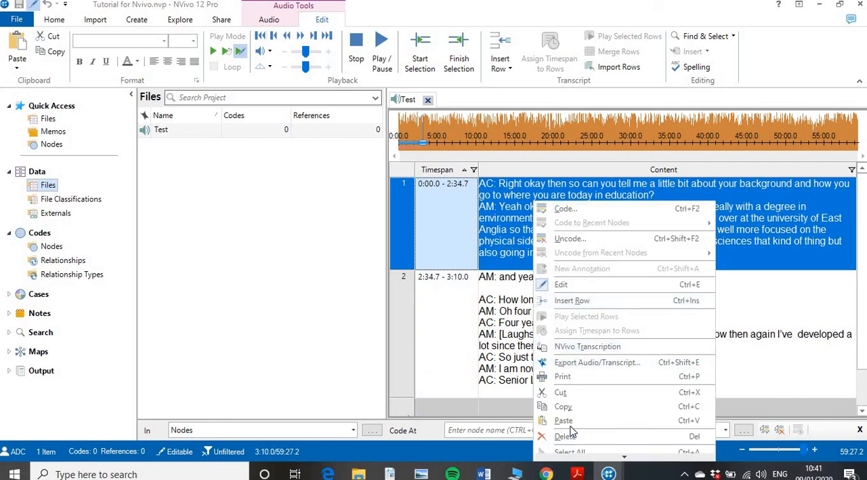
mouse_move(572, 420)
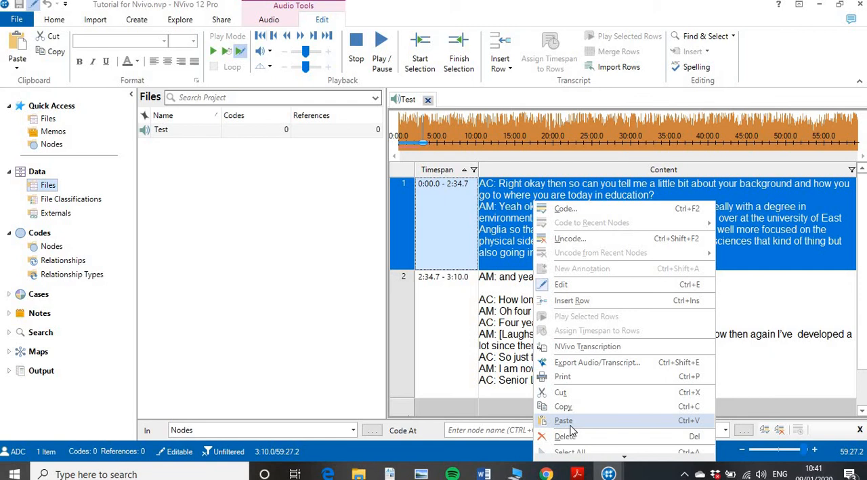
mouse_move(495, 341)
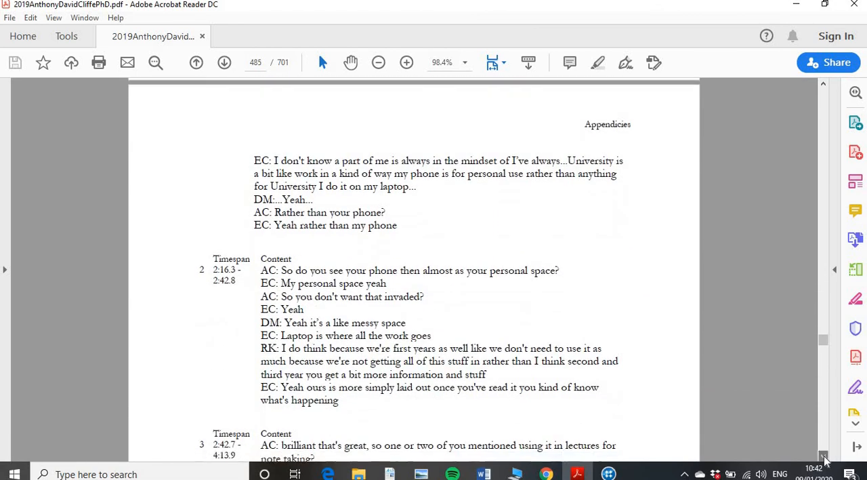
Scroll the thesis PDF appendix through the transcript table on pages 485–486.
scroll("down", 3)
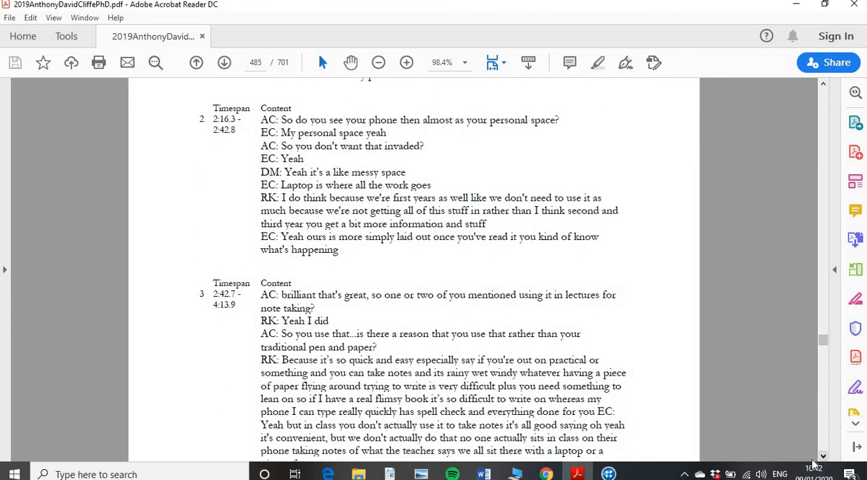
mouse_move(442, 342)
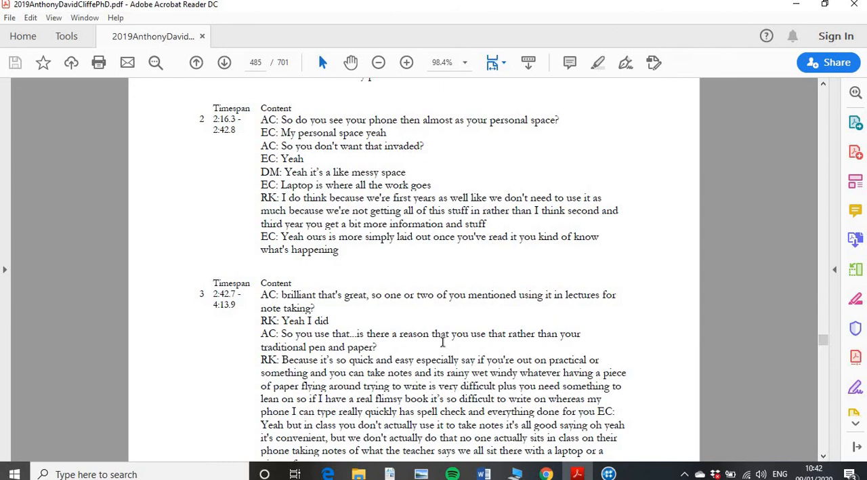
scroll("down", 3)
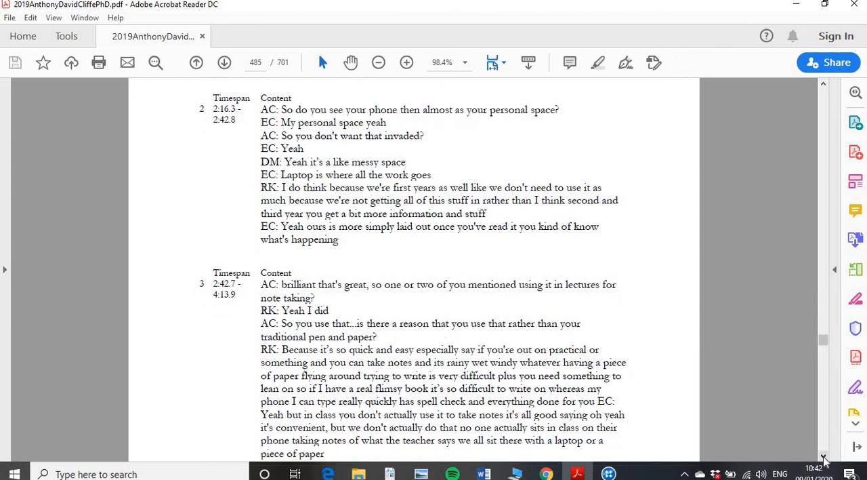
scroll("down", 3)
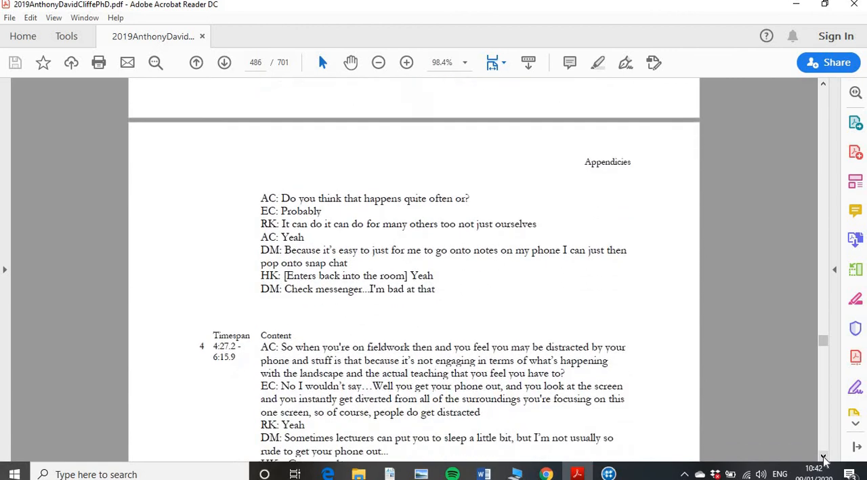
scroll("down", 3)
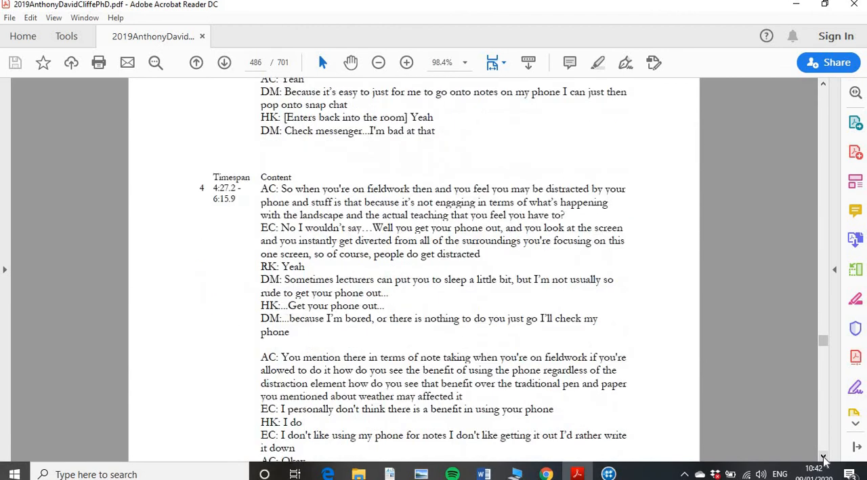